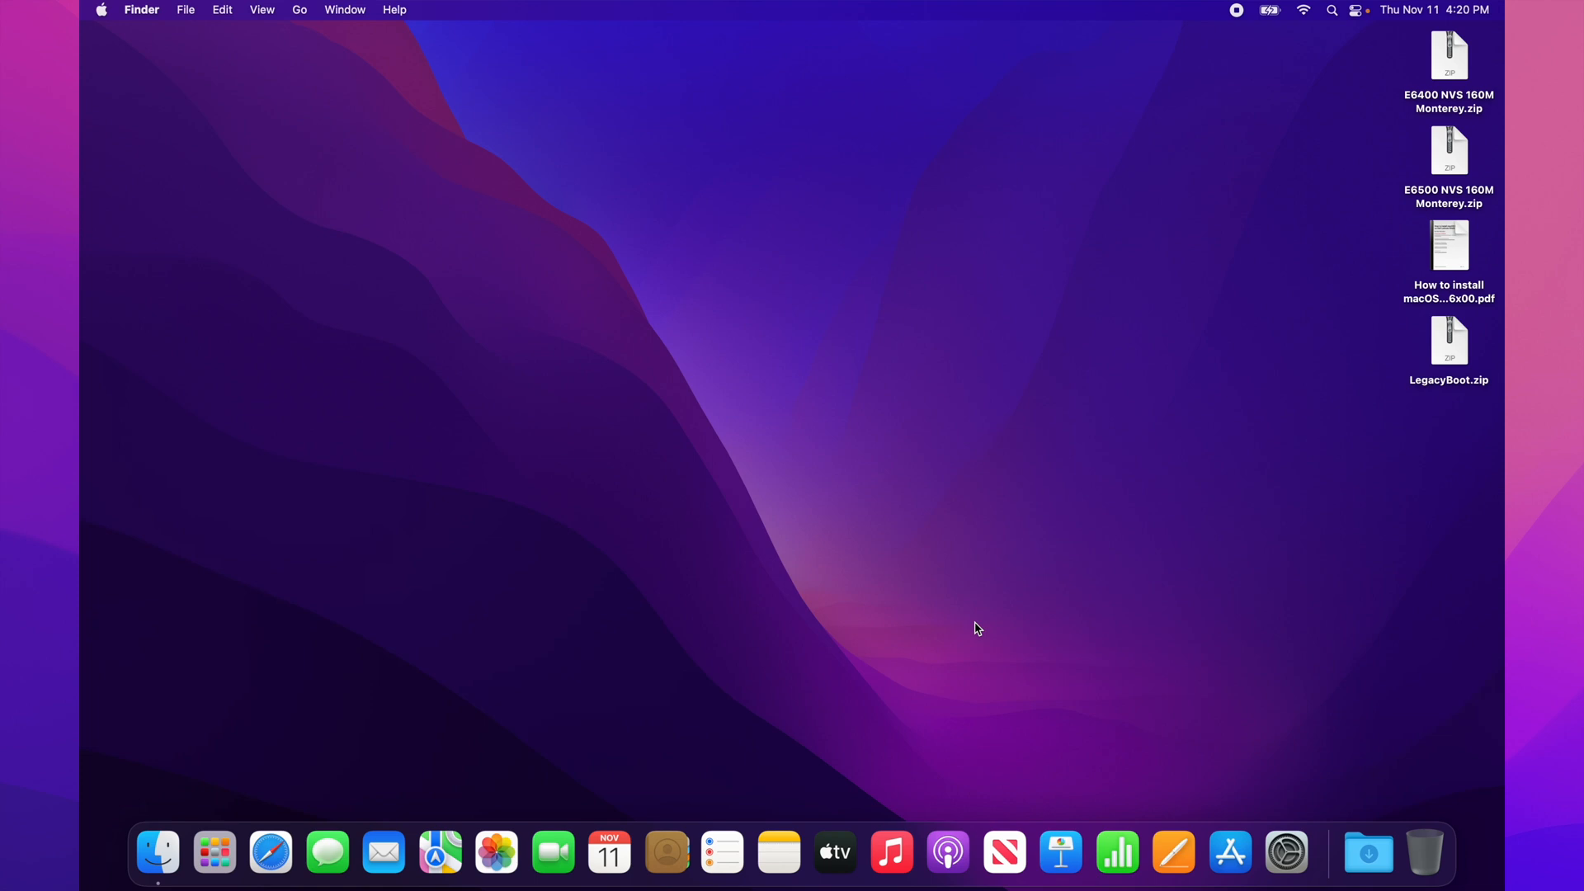
{"action": "mouse_move", "coordinate": [1328, 284]}
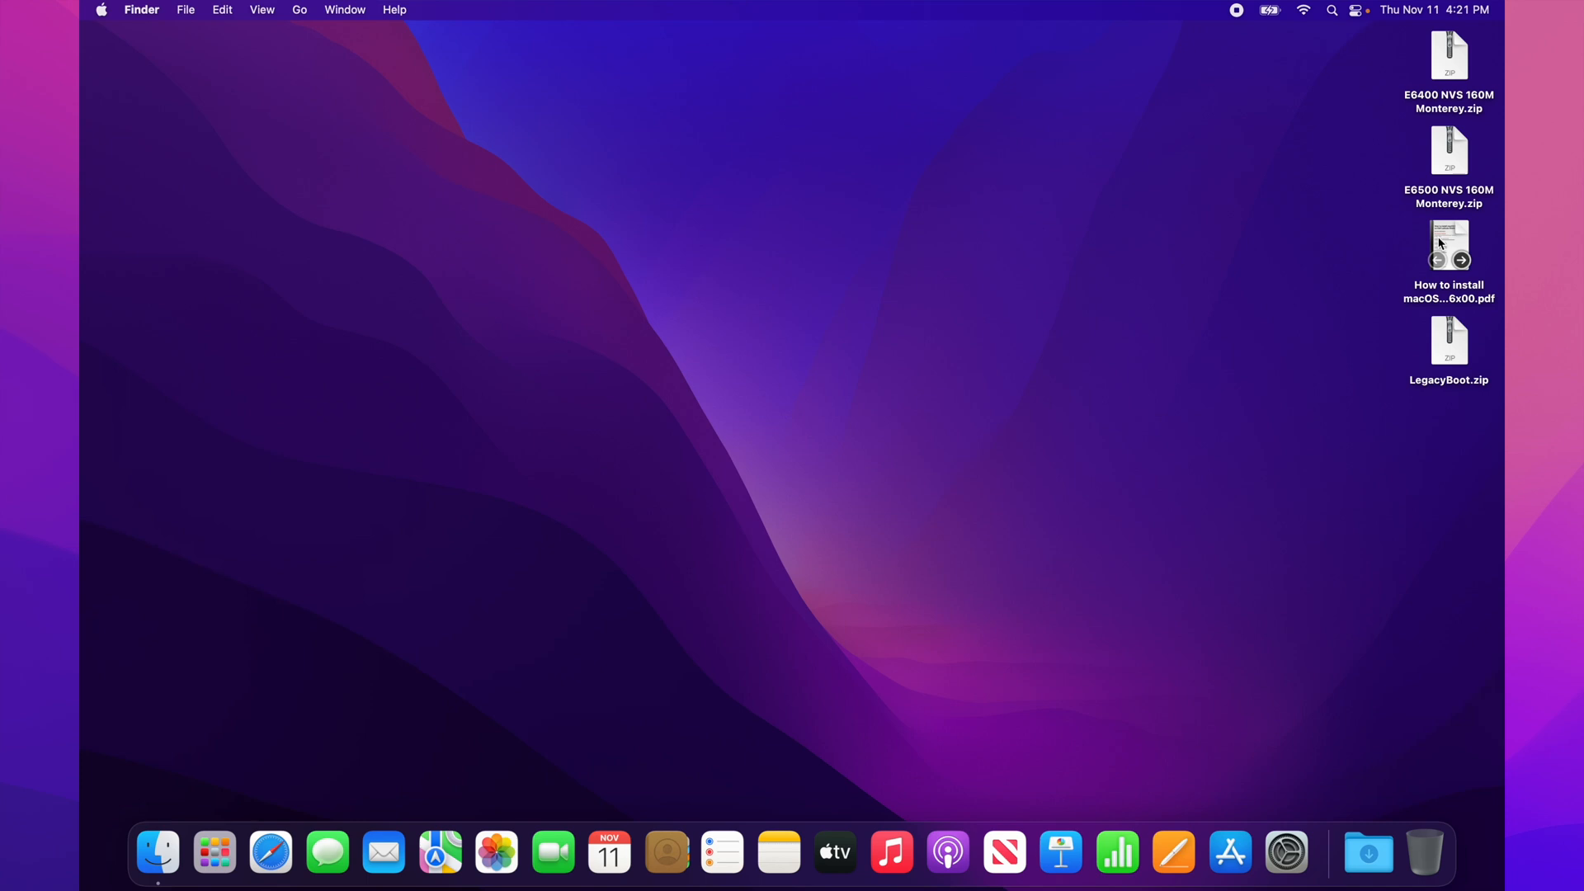
Bring up the 'How to install macOS…6x00.pdf' guide in Preview and scroll to the Prerequisites: Software list
{"action": "double_click", "coordinate": [1447, 246]}
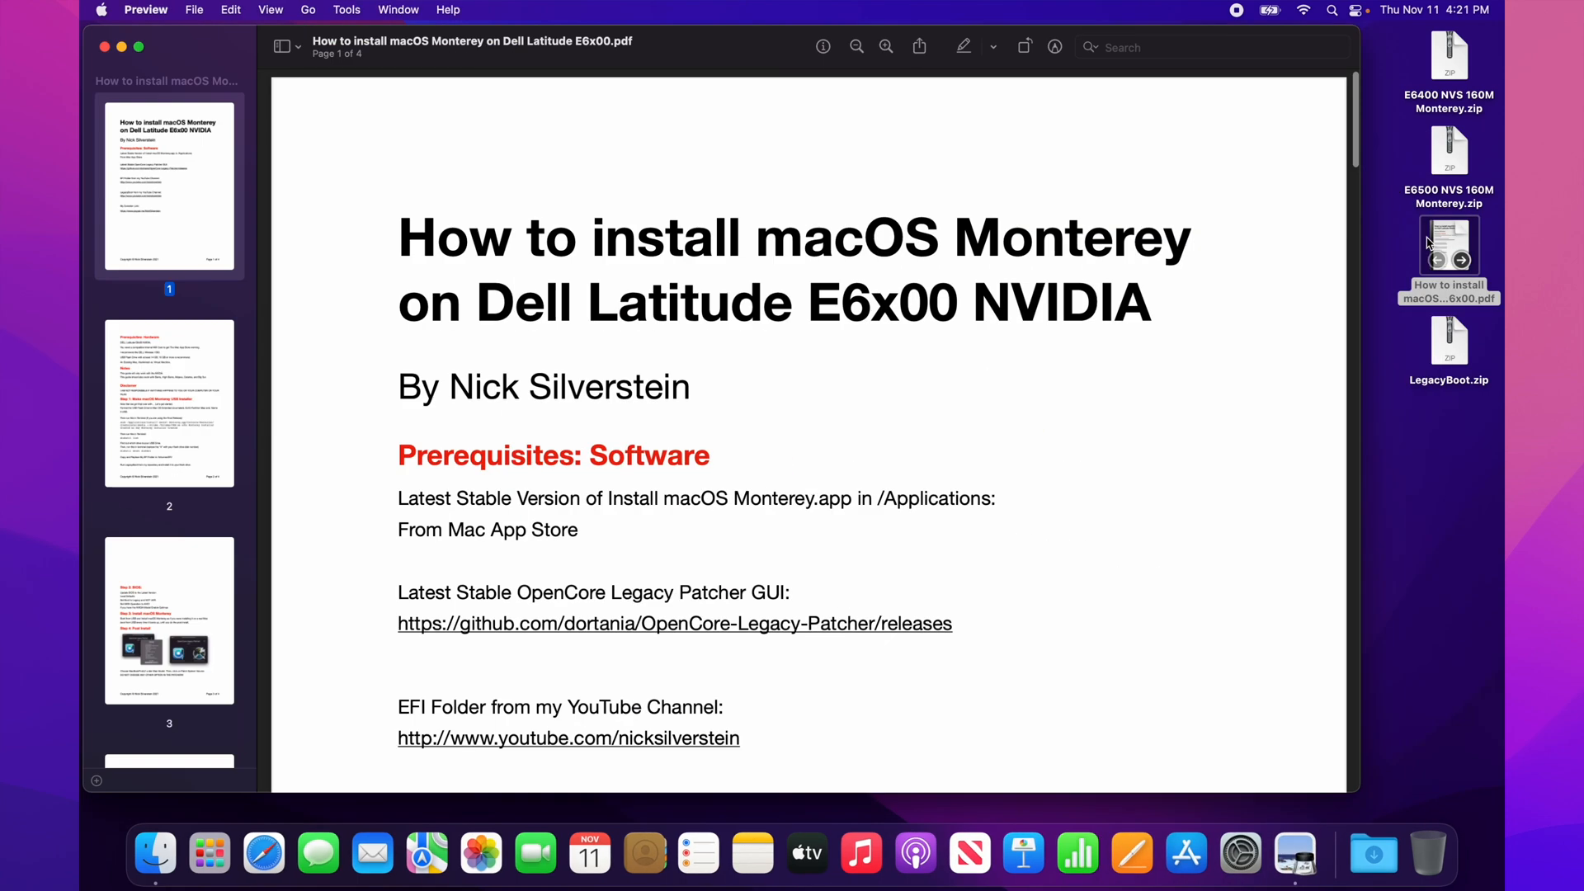
{"action": "scroll", "scroll_direction": "down", "scroll_amount": 3}
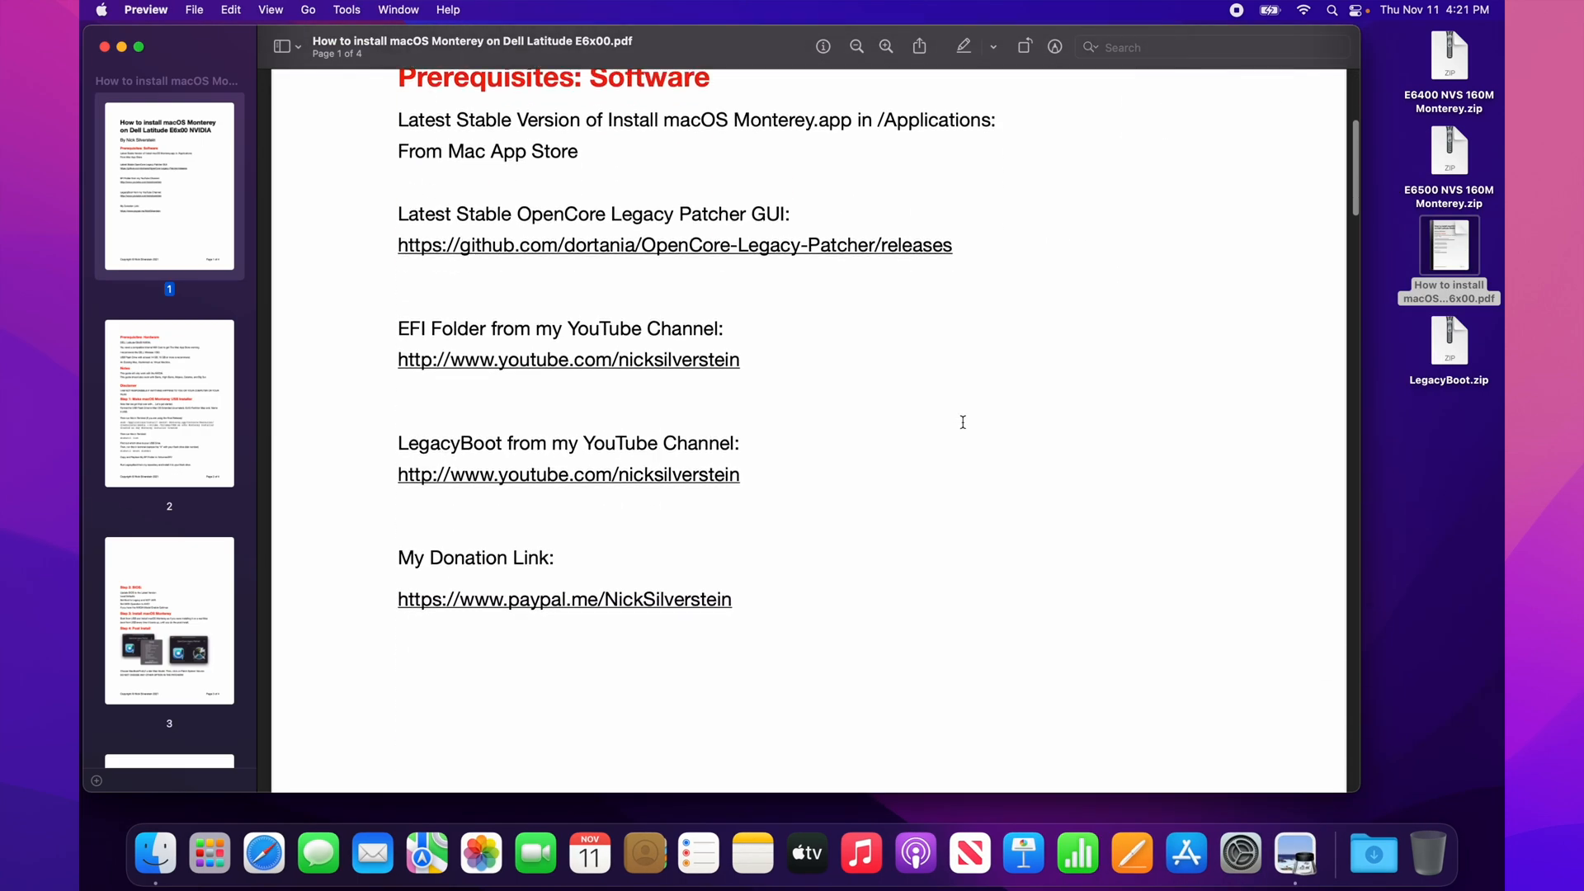